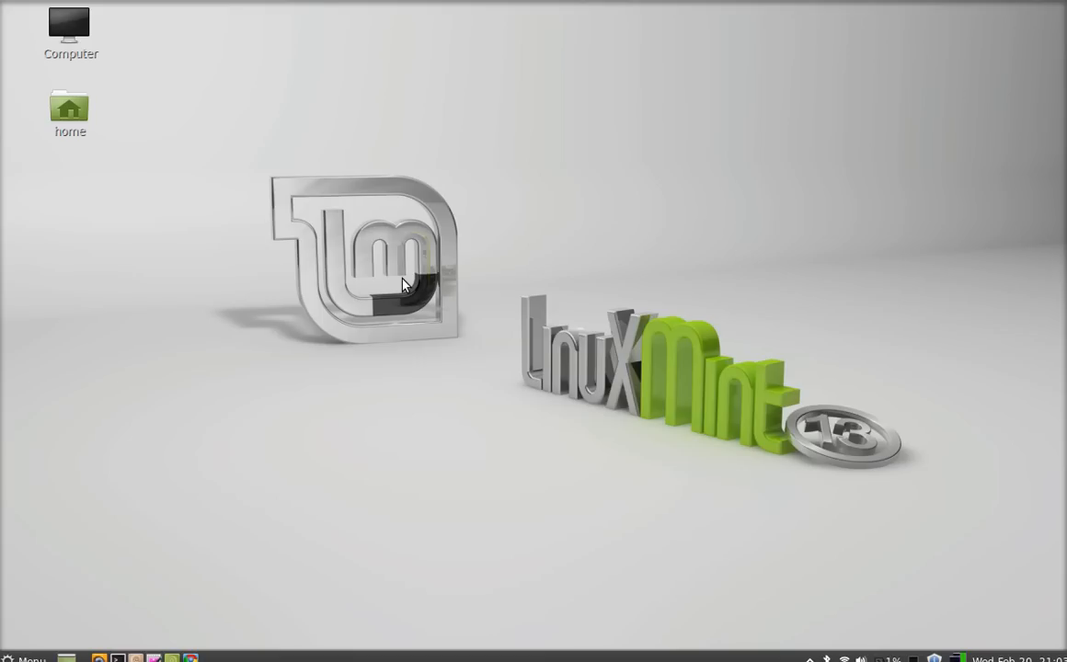
mouse_move(490, 293)
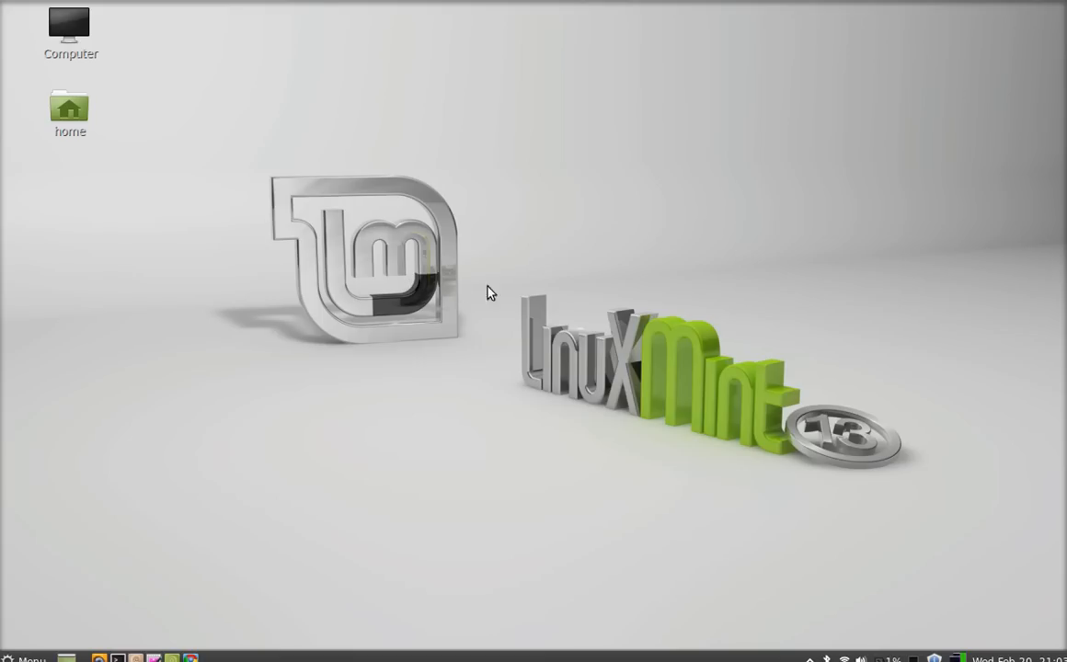
mouse_move(501, 294)
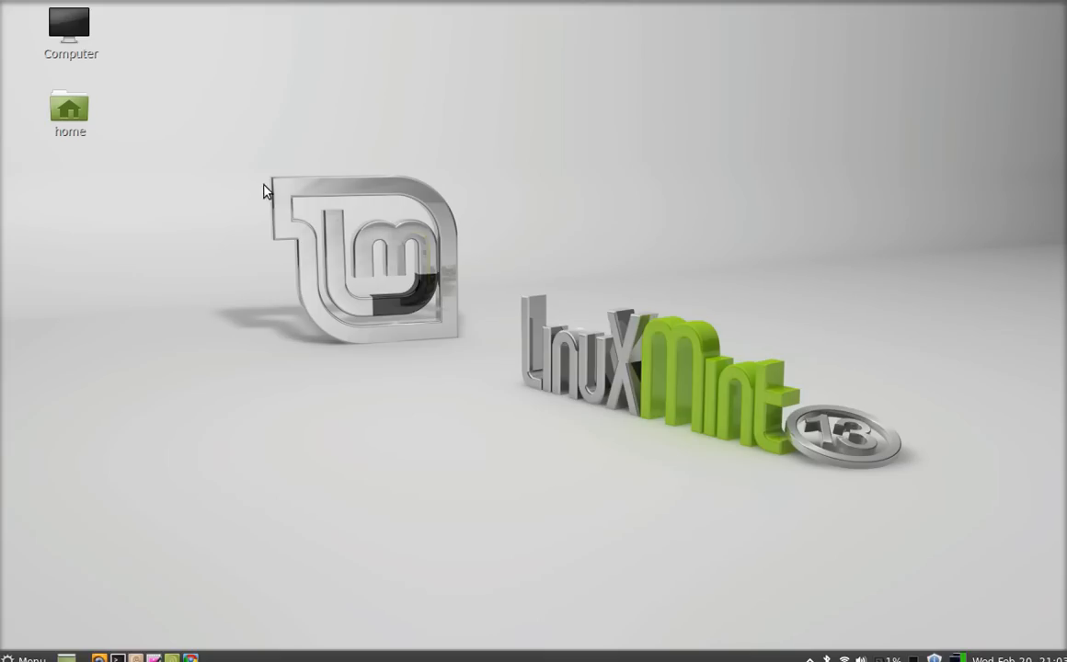
mouse_move(28, 40)
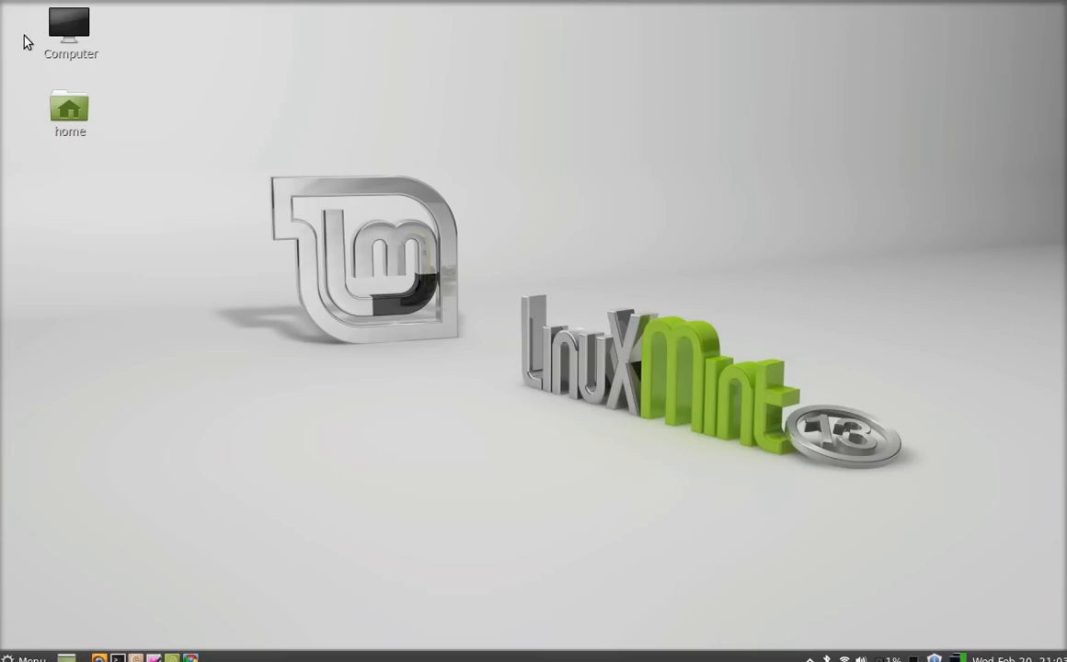
mouse_move(287, 309)
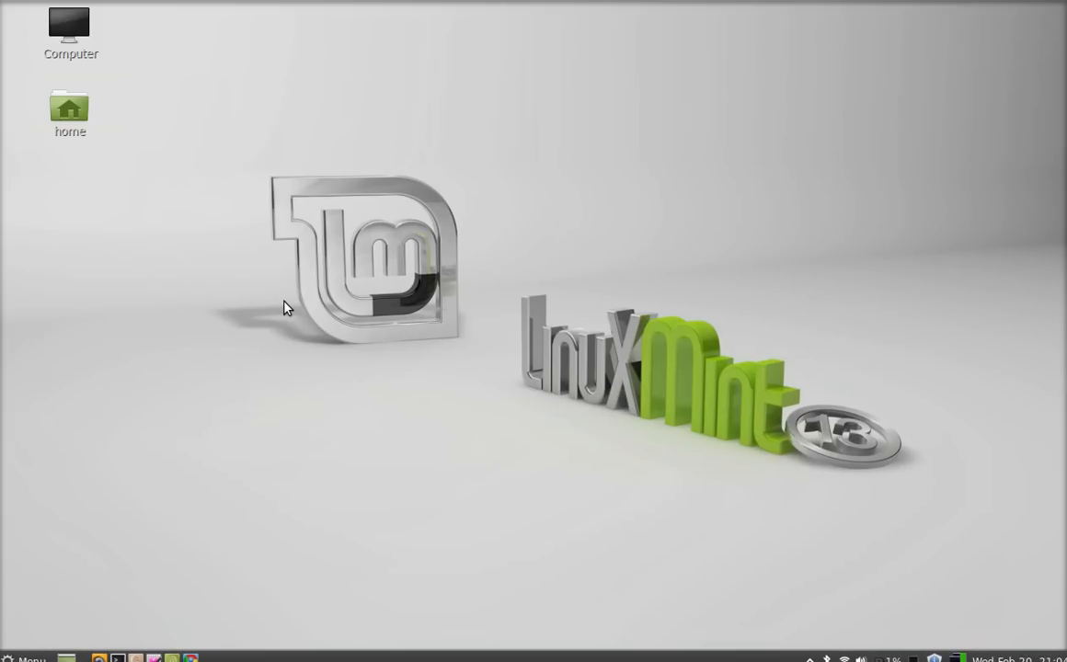
mouse_move(462, 375)
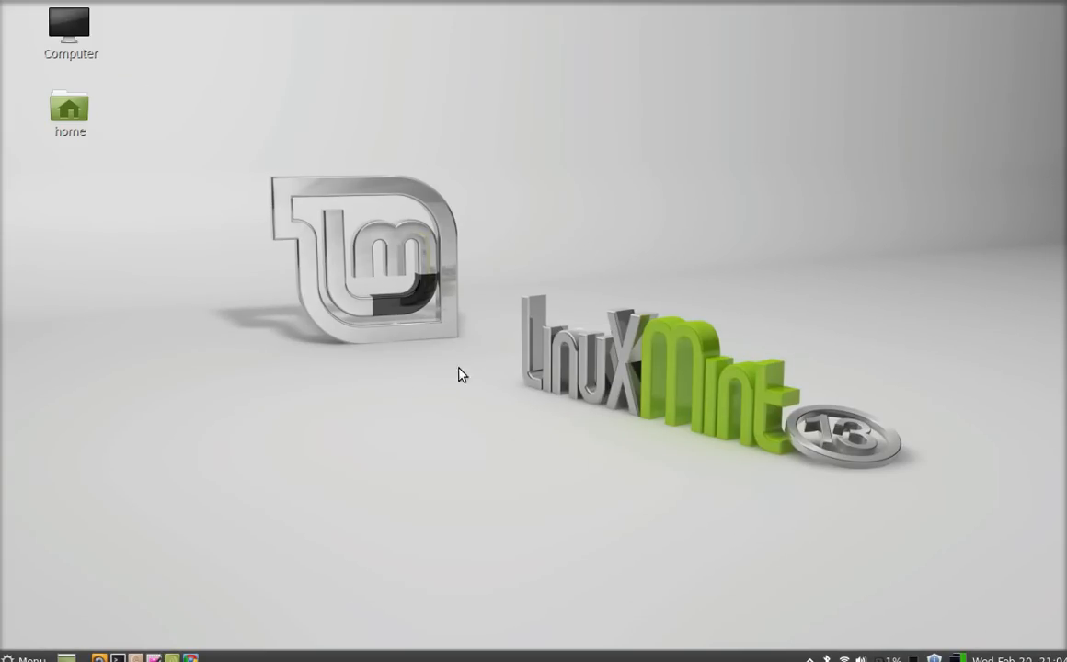
mouse_move(398, 315)
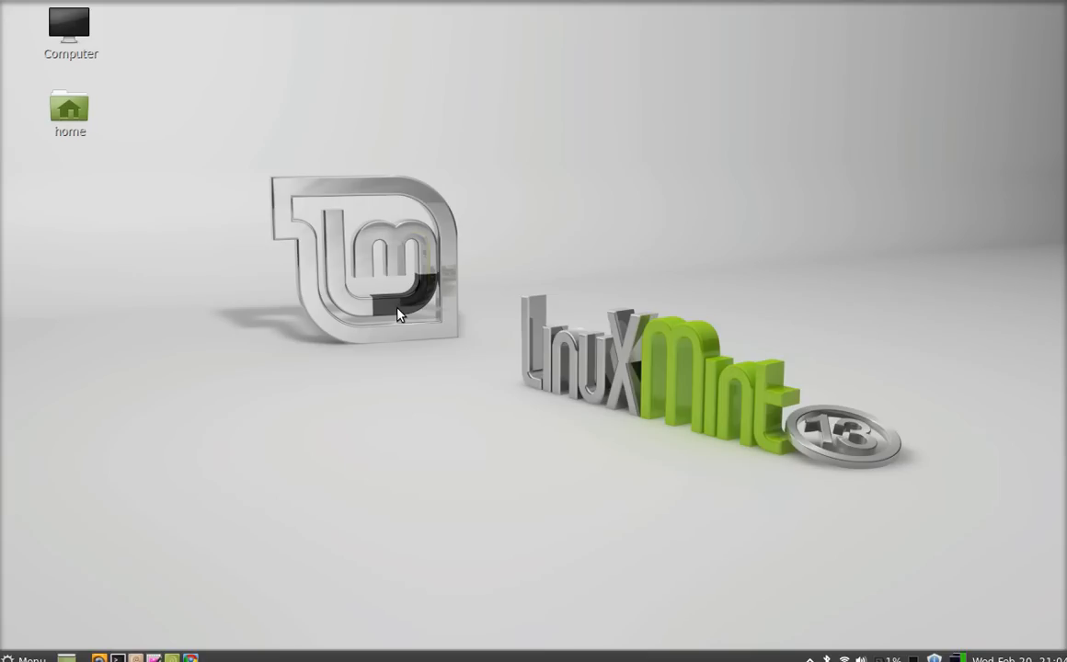
mouse_move(787, 344)
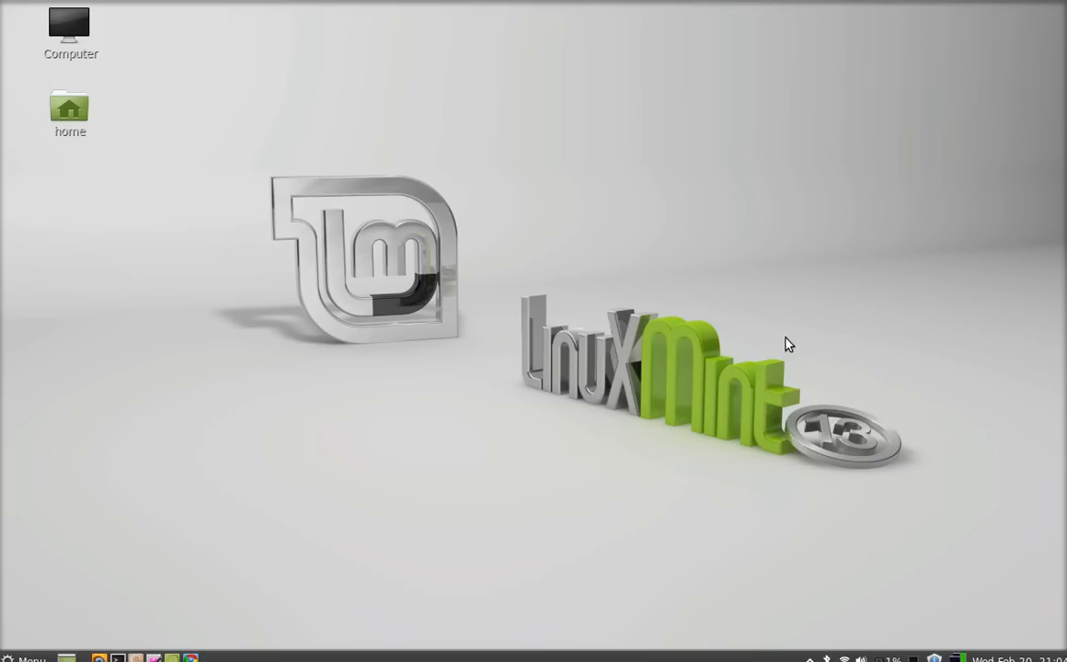
mouse_move(785, 331)
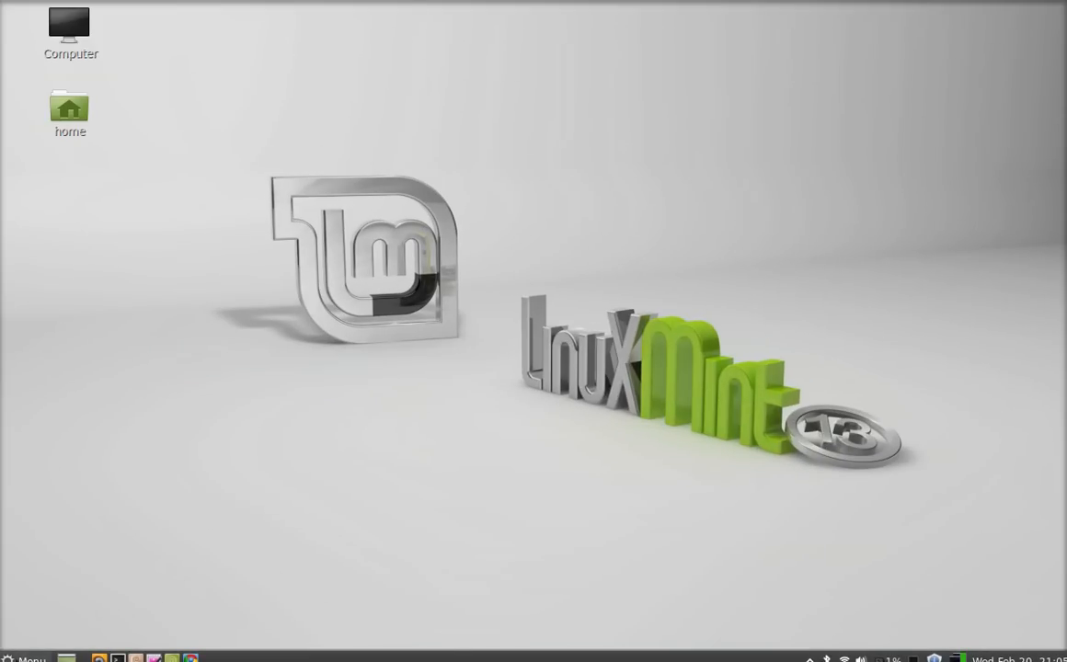
Step: Launch the Geany IDE from the Programming category of the application menu
click(25, 659)
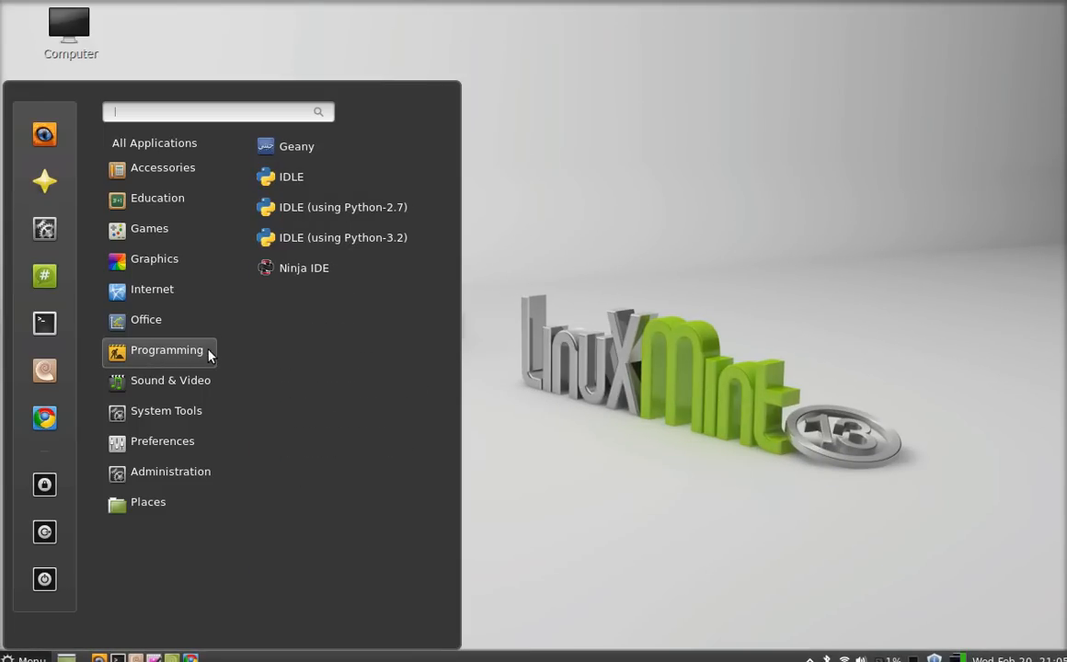
mouse_move(298, 147)
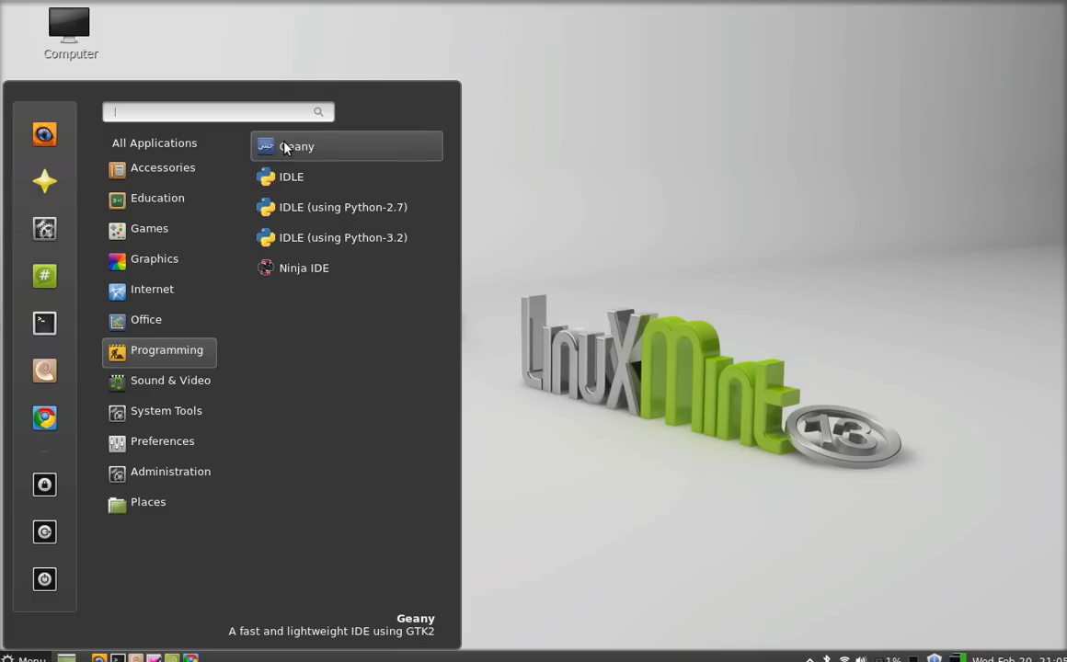
click(287, 140)
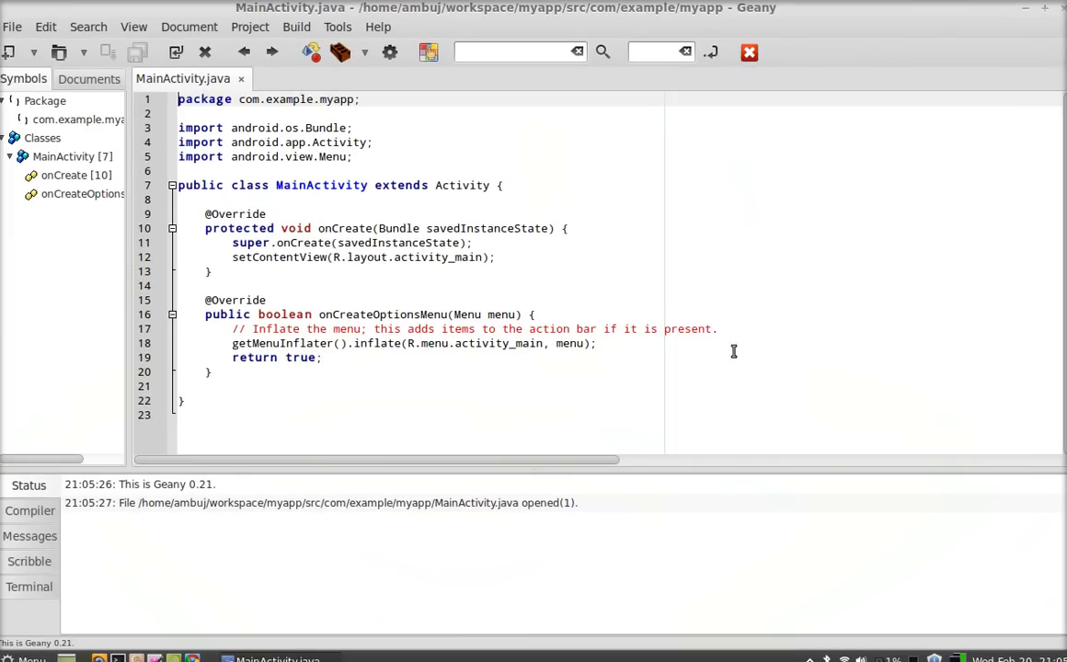
mouse_move(625, 221)
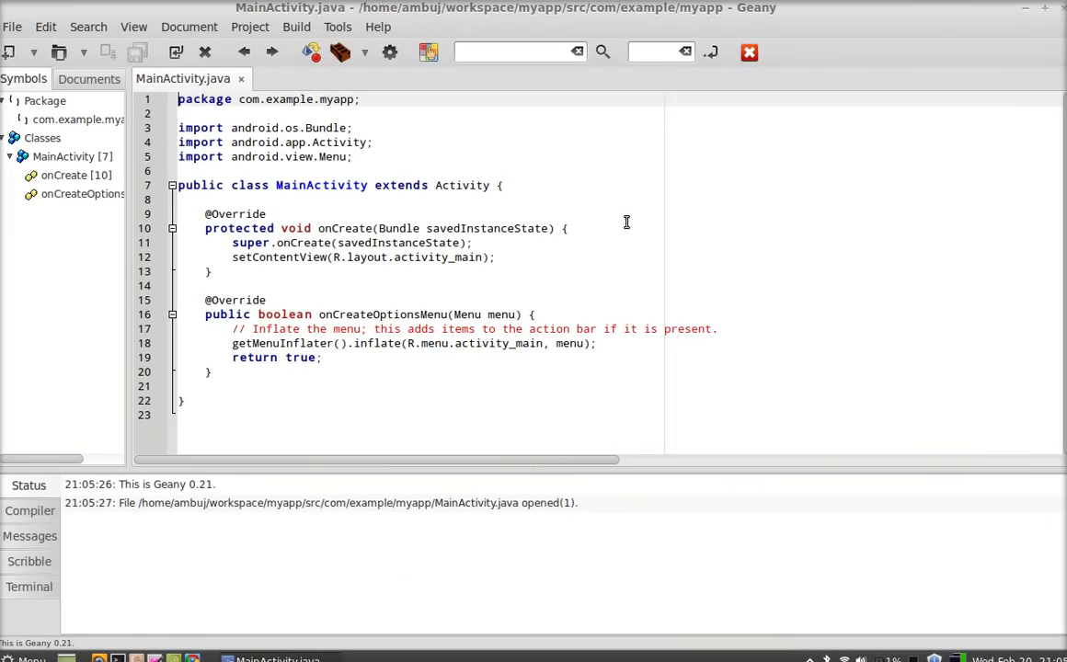
mouse_move(600, 195)
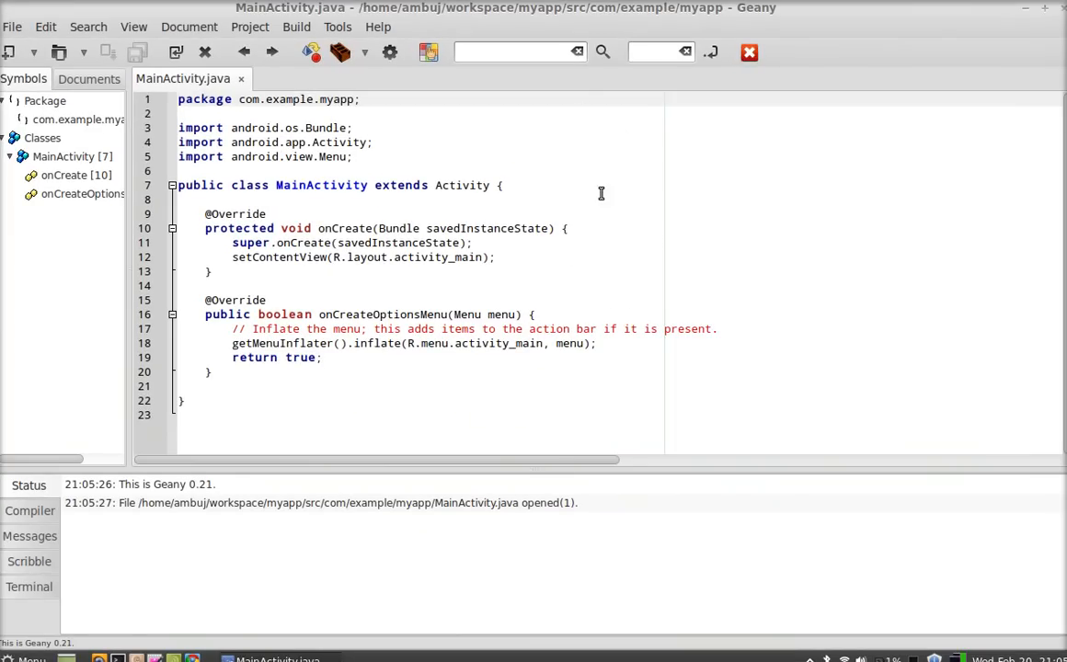